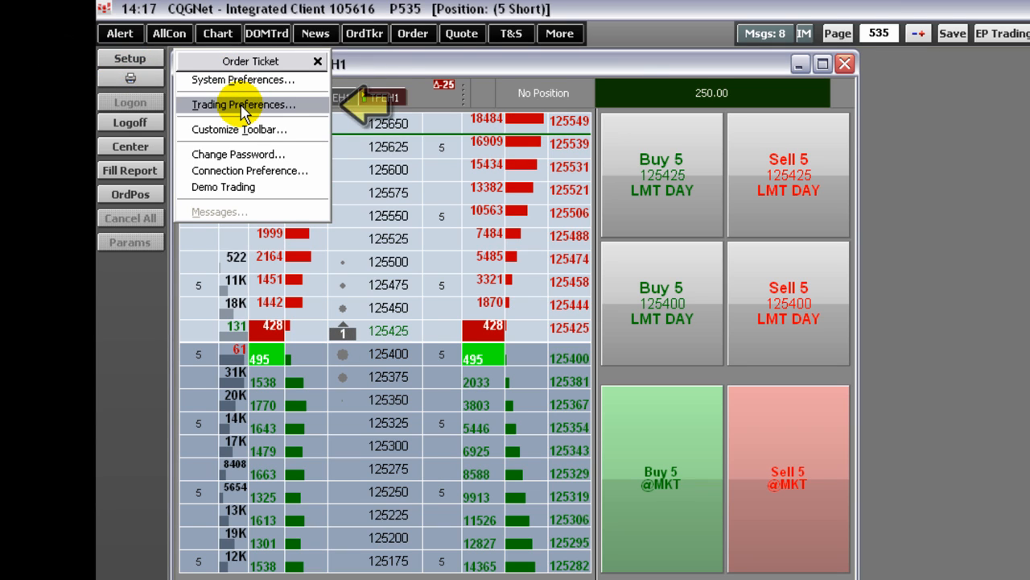
{"action": "mouse_move", "coordinate": [244, 154]}
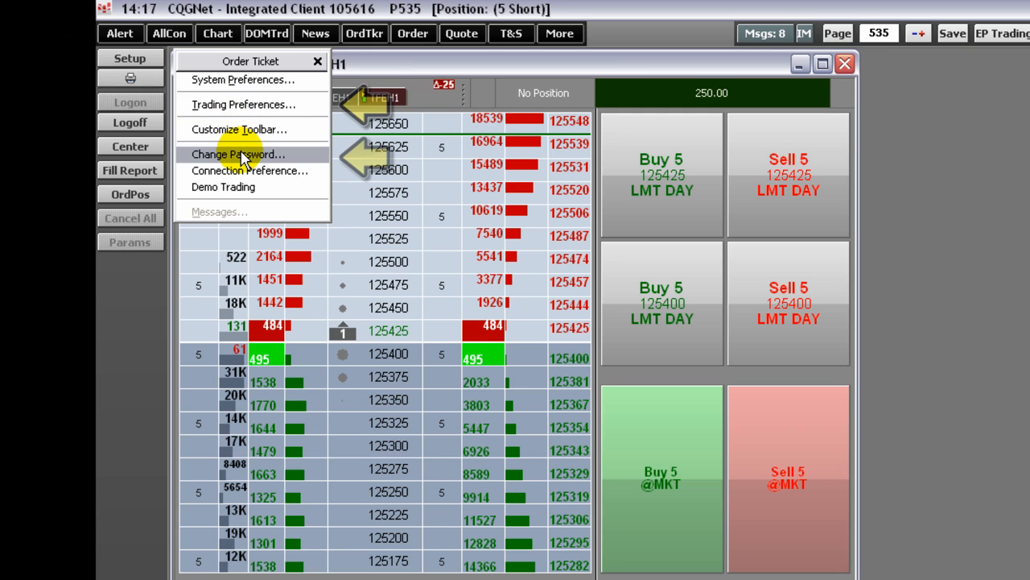
{"action": "mouse_move", "coordinate": [246, 171]}
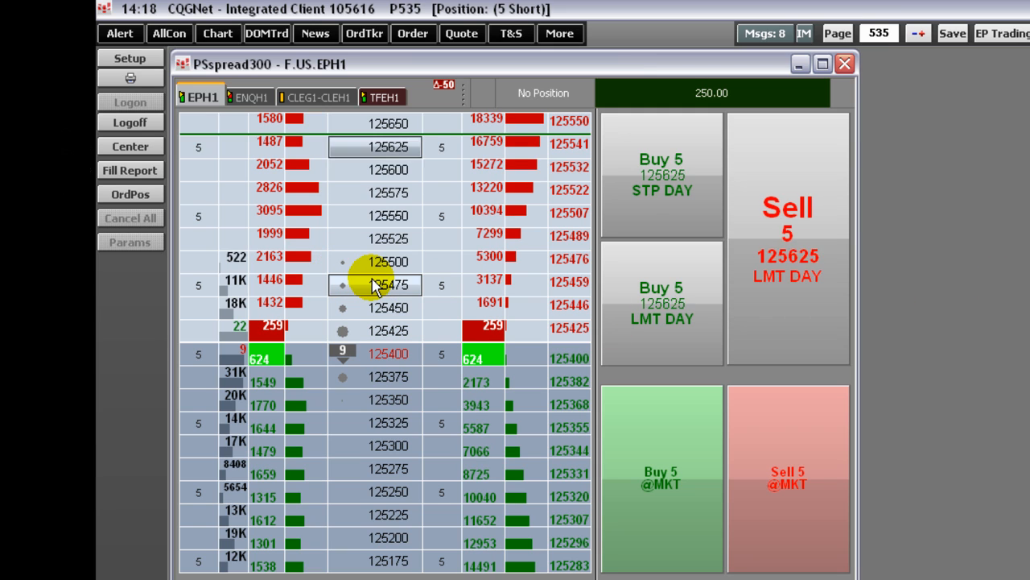
- Close the Setup preferences list and return to the EPH1 order ticket ladder
{"action": "left_click", "coordinate": [130, 170]}
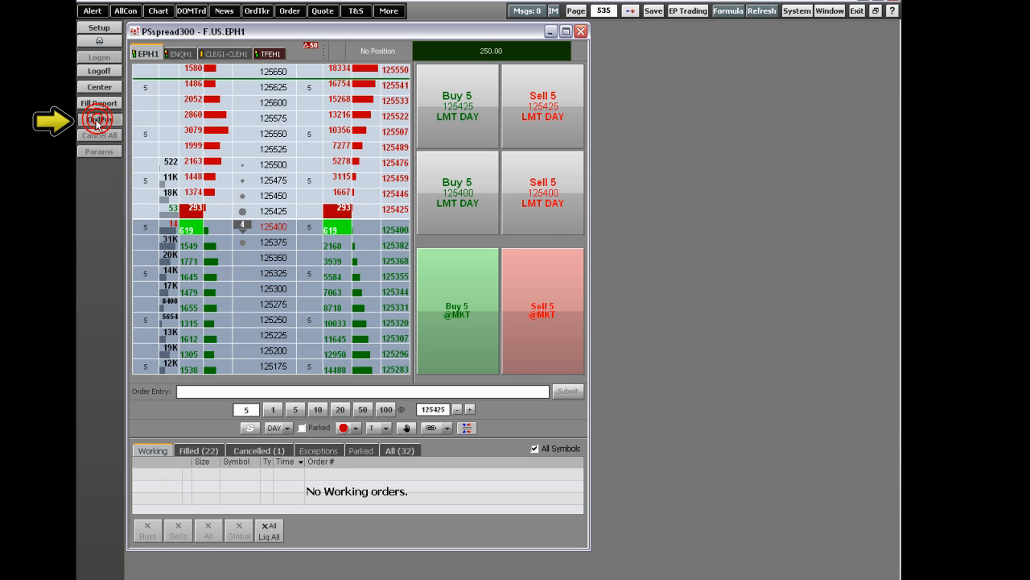
{"action": "left_click", "coordinate": [99, 119]}
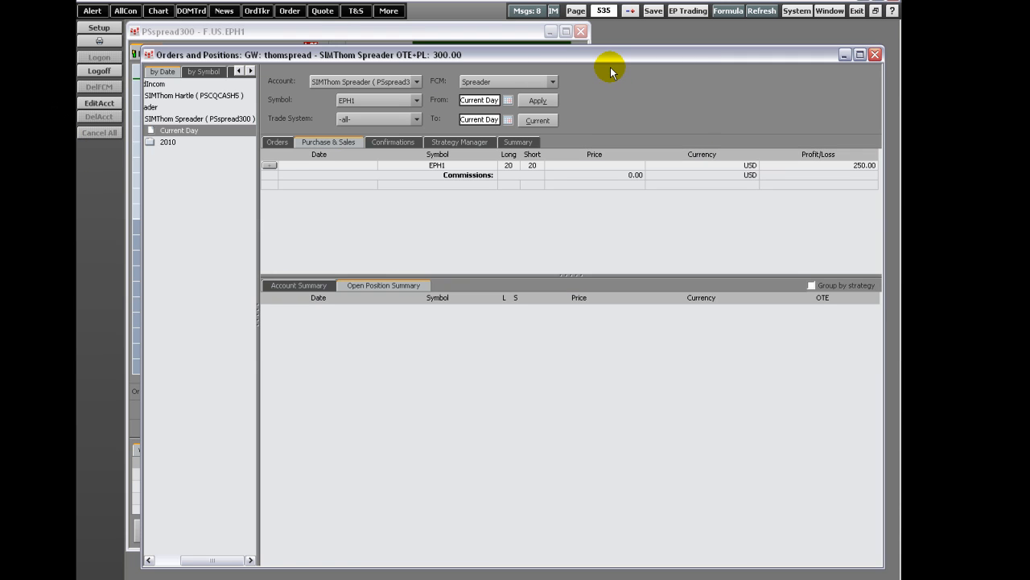
{"action": "left_click", "coordinate": [269, 165]}
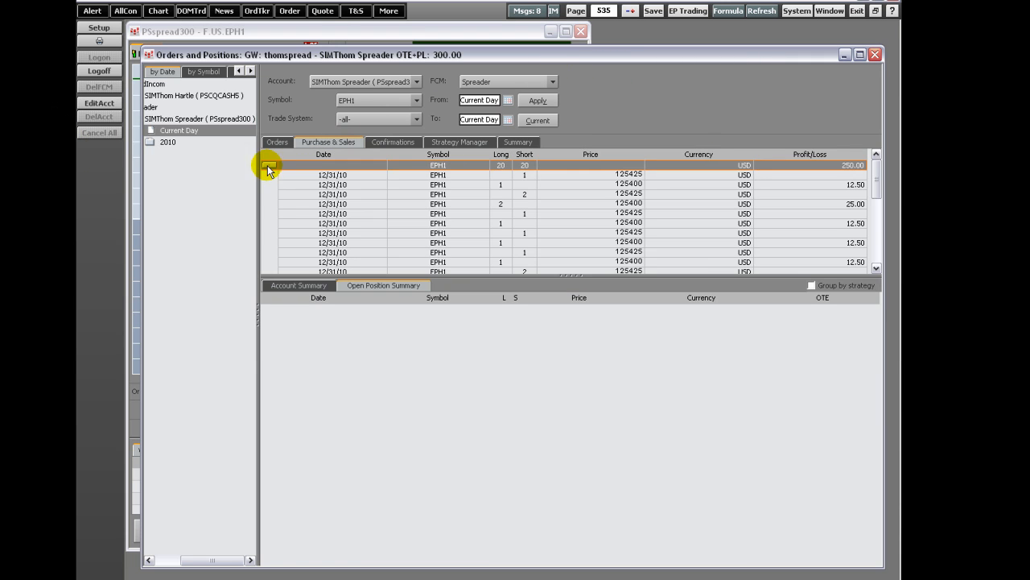
{"action": "left_click", "coordinate": [299, 285]}
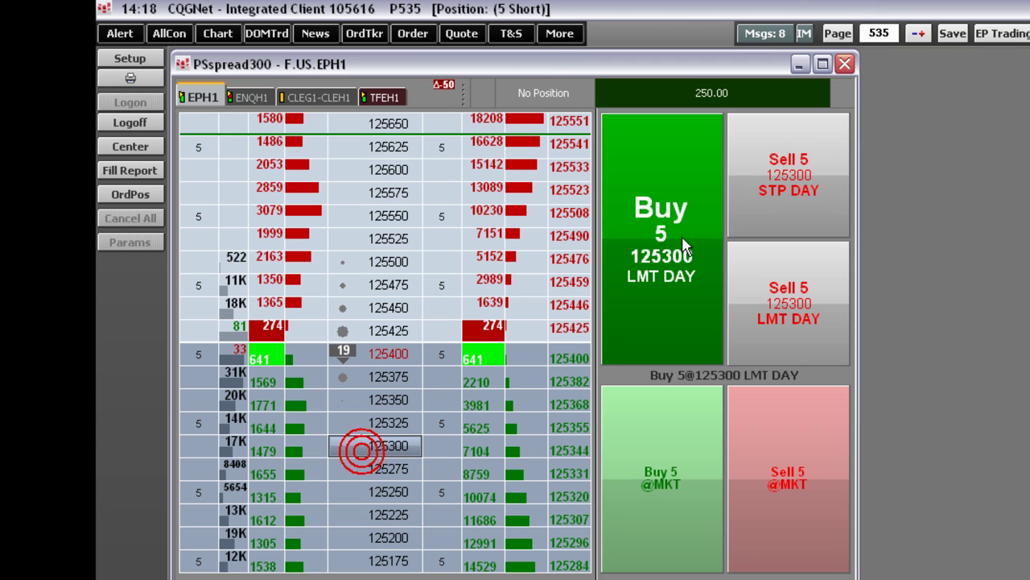
{"action": "left_click", "coordinate": [661, 242]}
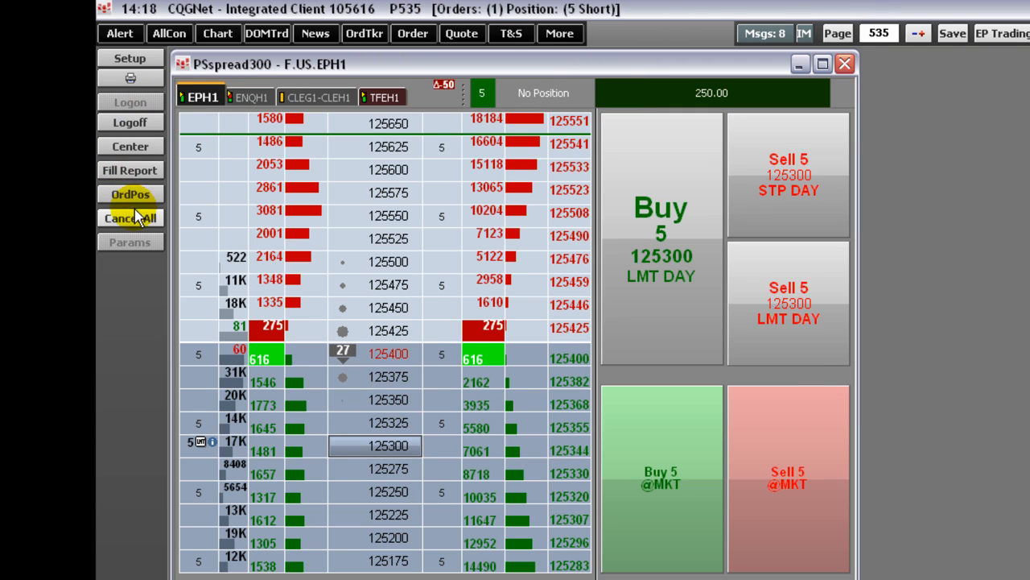
{"action": "left_click", "coordinate": [130, 217]}
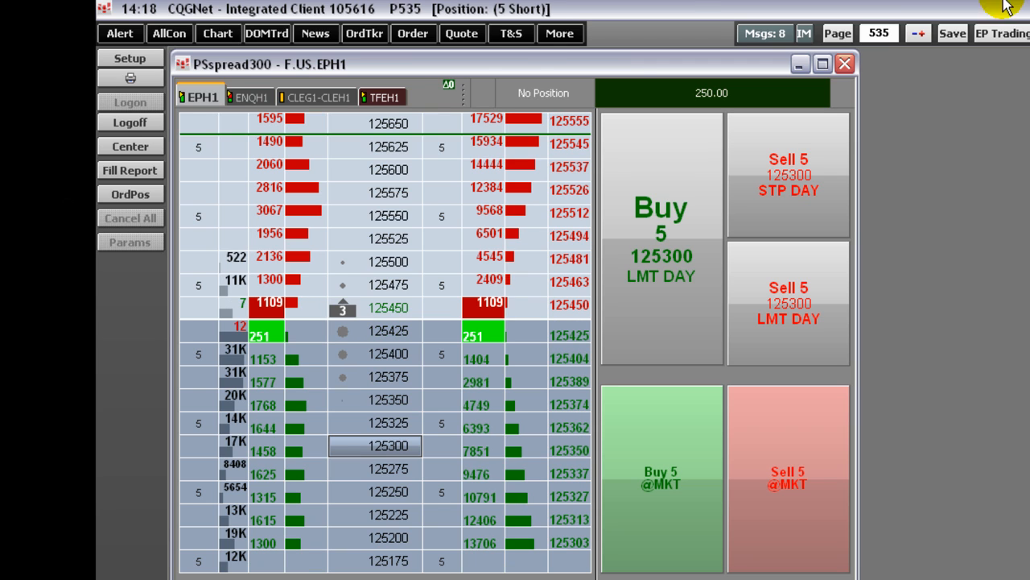
{"action": "left_click", "coordinate": [316, 96]}
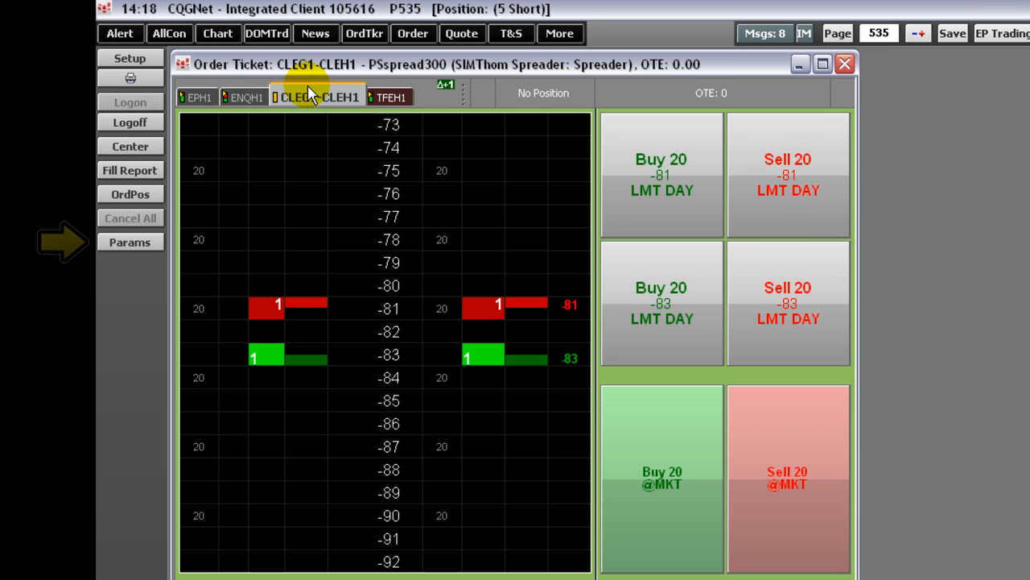
{"action": "mouse_move", "coordinate": [310, 96]}
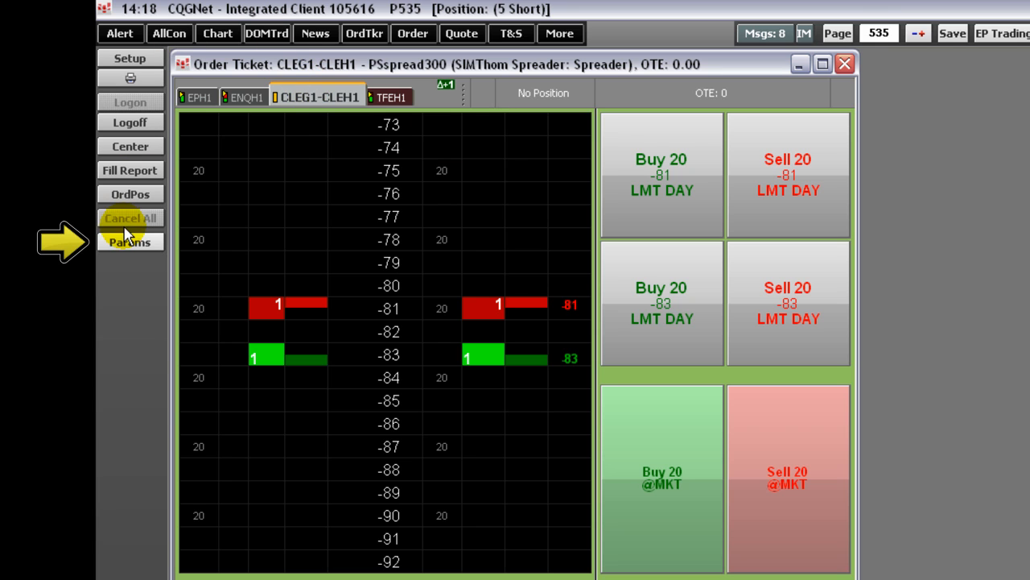
{"action": "left_click", "coordinate": [131, 241]}
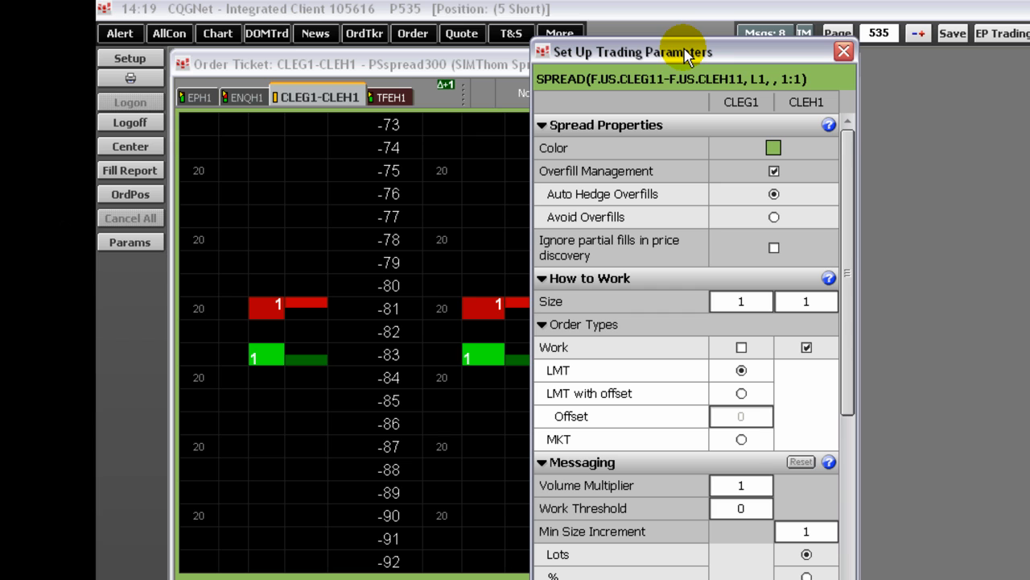
{"action": "left_click", "coordinate": [843, 50]}
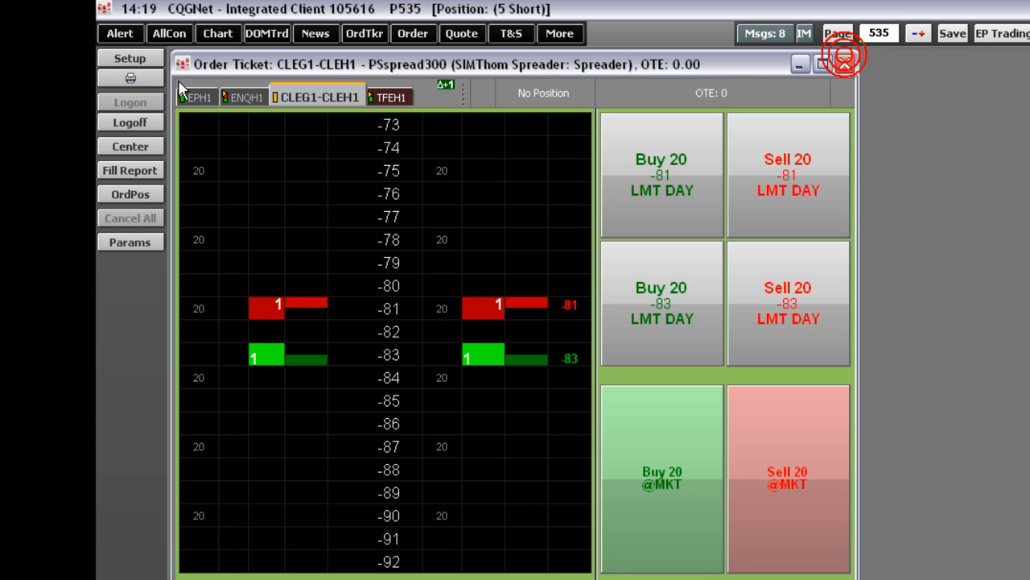
{"action": "left_click", "coordinate": [197, 97]}
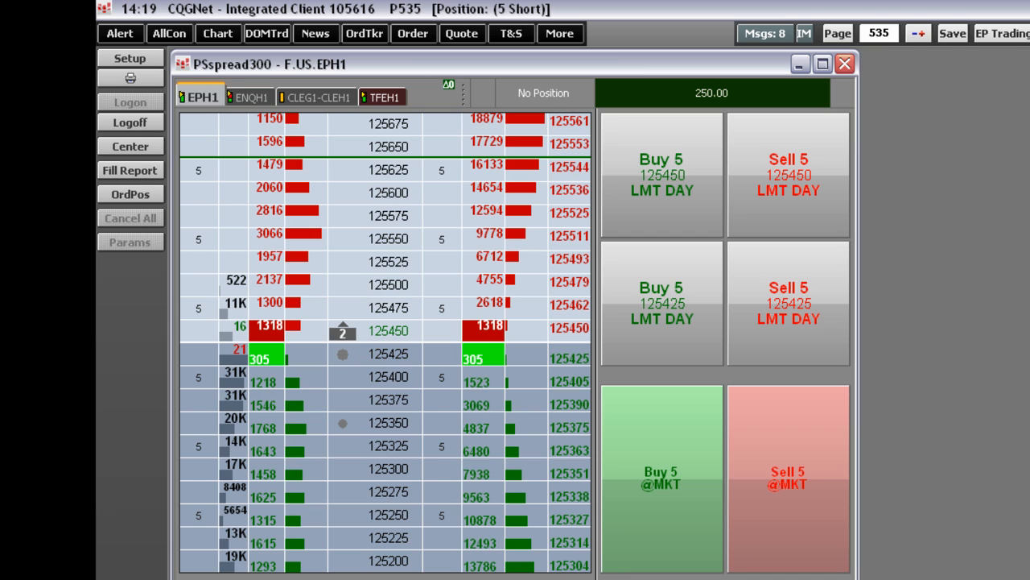
{"action": "mouse_move", "coordinate": [812, 55]}
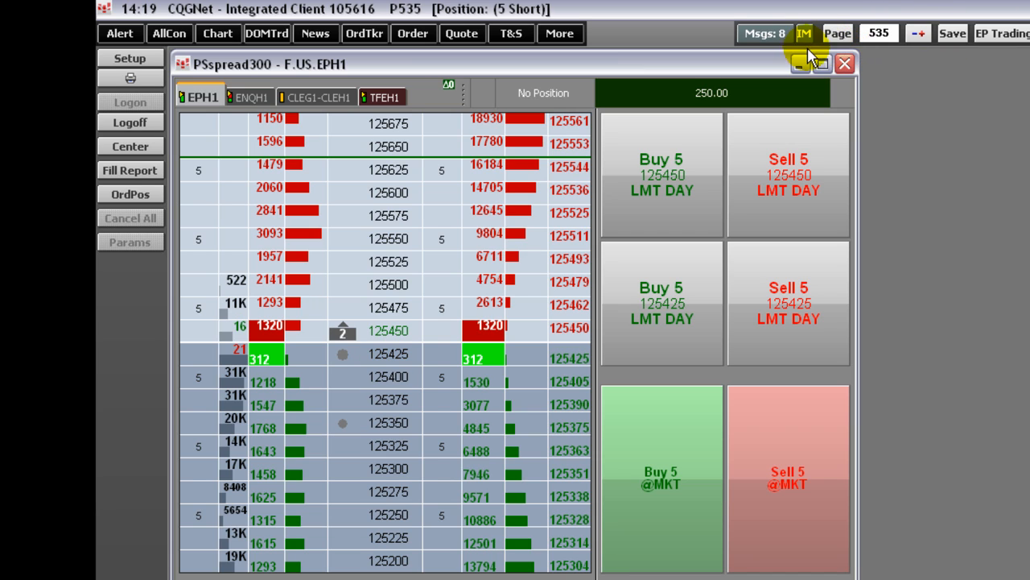
{"action": "mouse_move", "coordinate": [548, 64]}
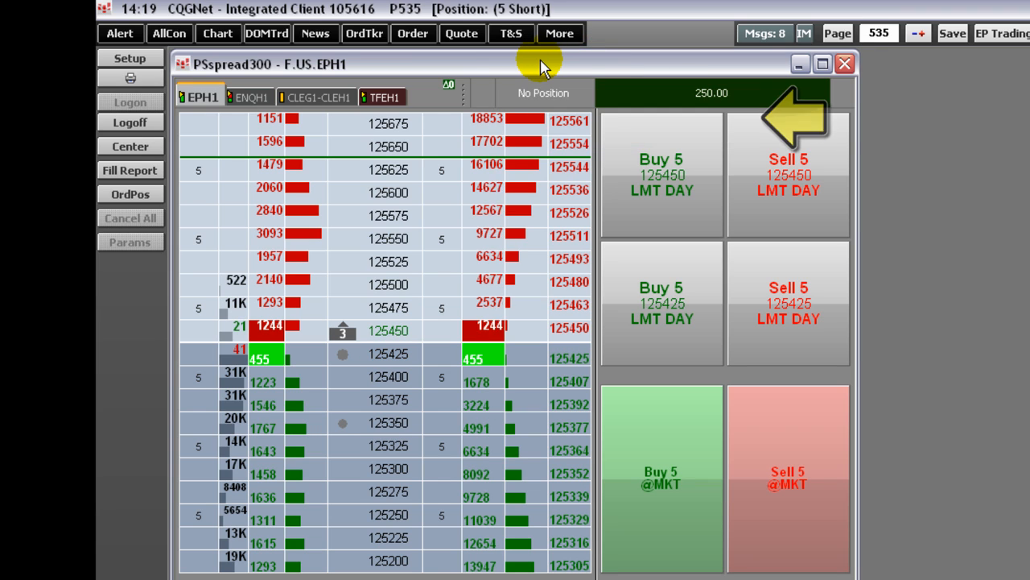
{"action": "mouse_move", "coordinate": [479, 66]}
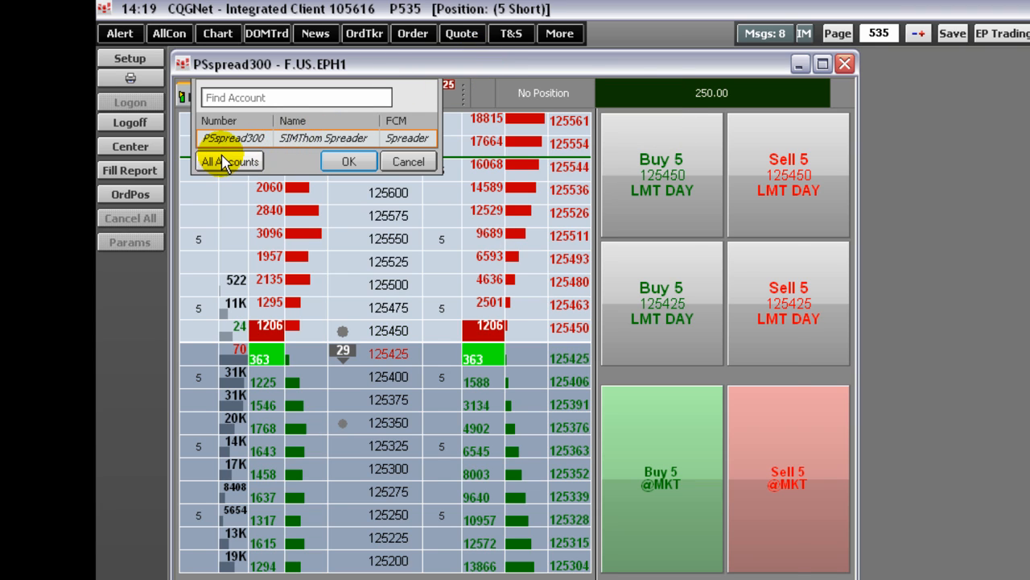
- Open the All Accounts list from the ticket's account display
{"action": "left_click", "coordinate": [230, 161]}
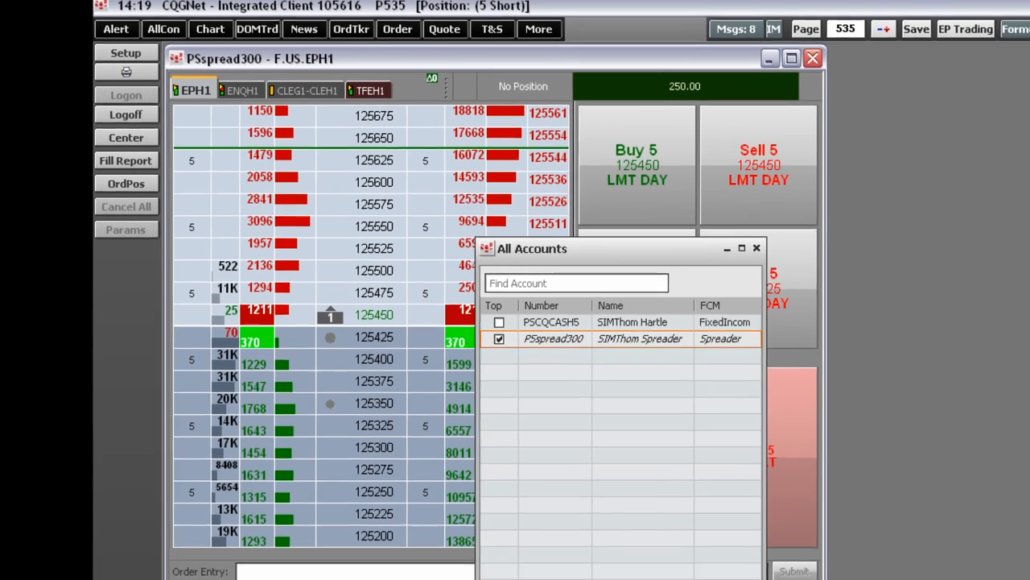
- Close the All Accounts list and switch through the TFEH1, ENQH1 and EPH1 contract tabs
{"action": "left_click", "coordinate": [756, 247]}
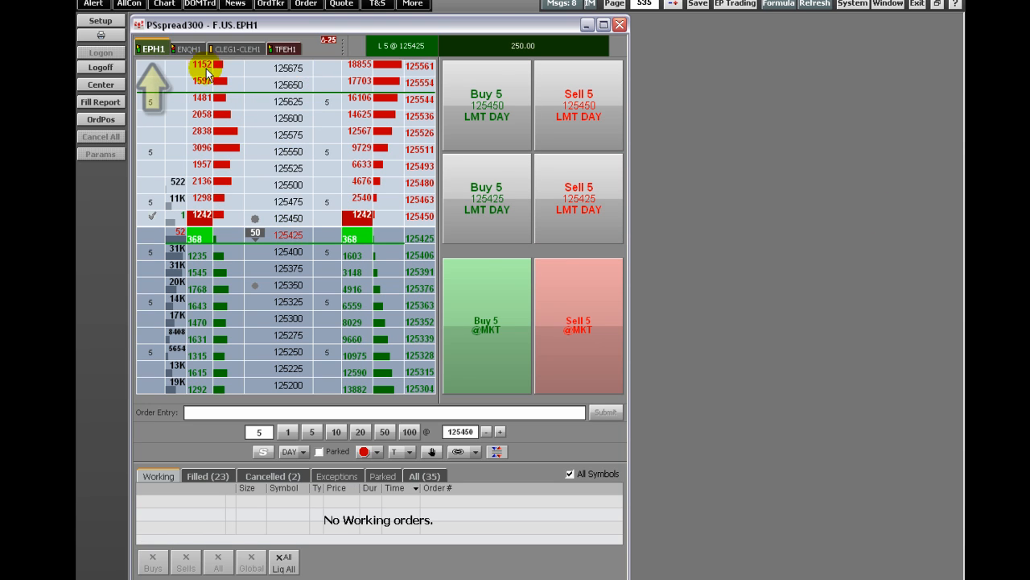
{"action": "mouse_move", "coordinate": [153, 49]}
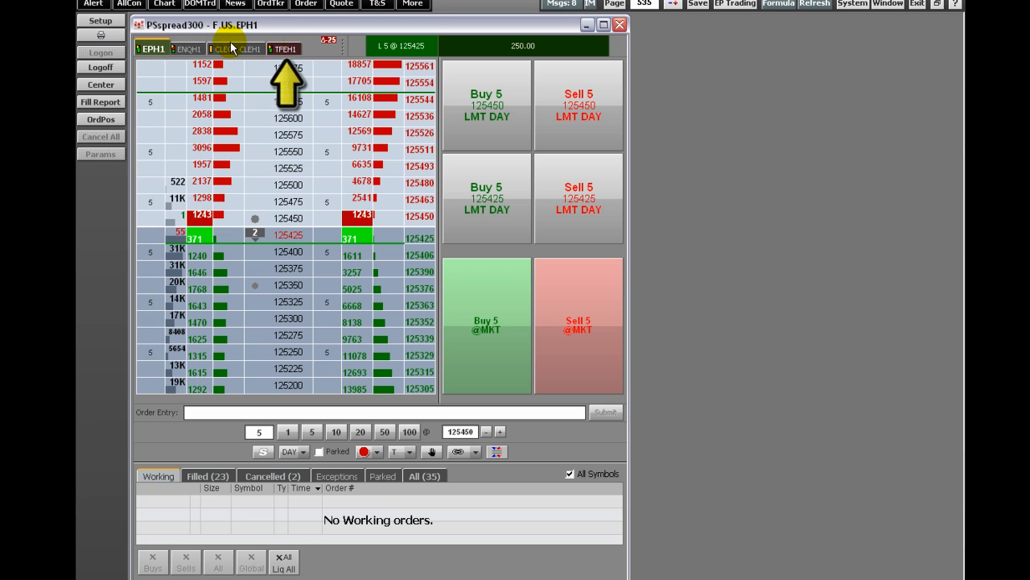
{"action": "left_click", "coordinate": [282, 49]}
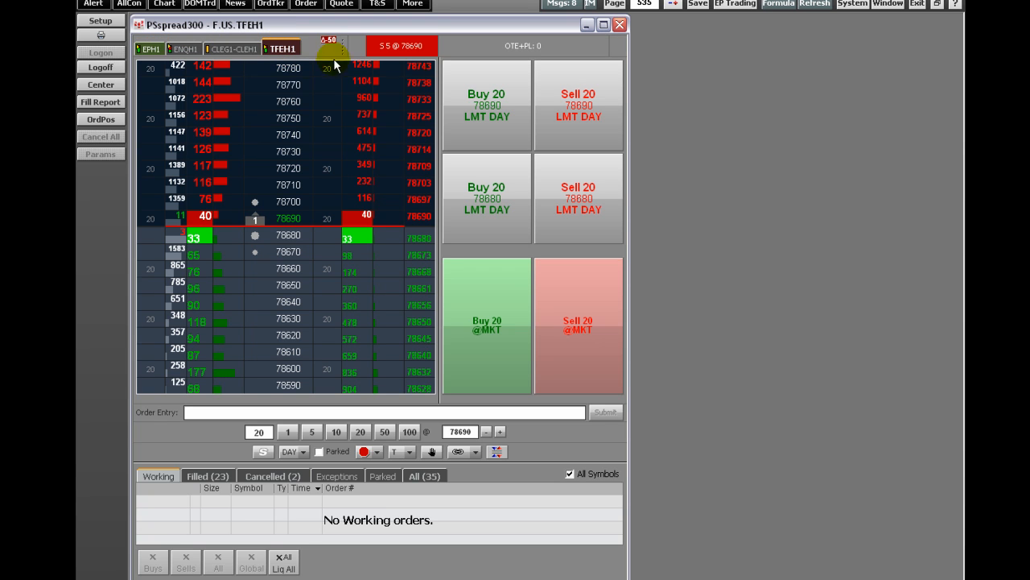
{"action": "mouse_move", "coordinate": [403, 45]}
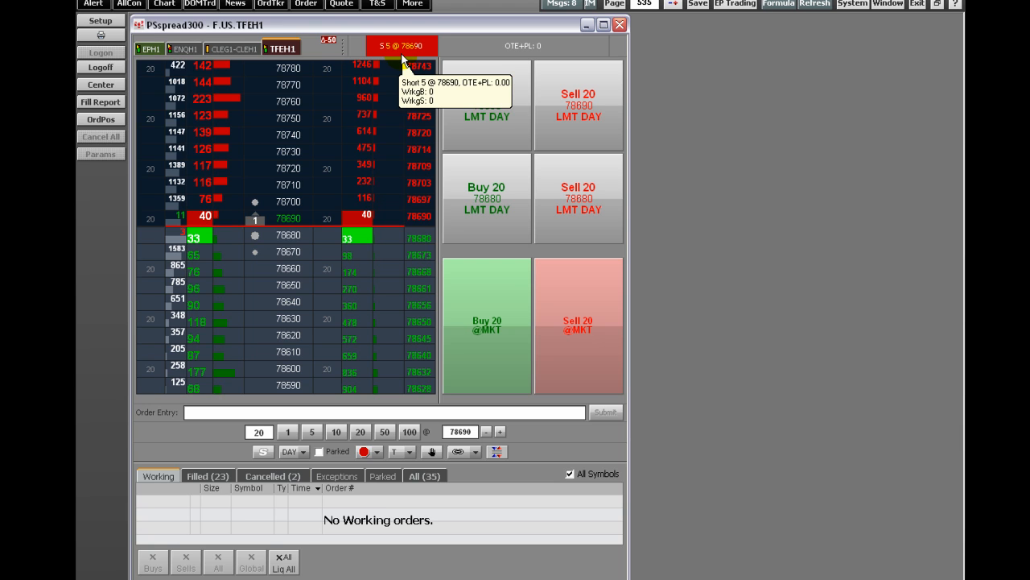
{"action": "left_click", "coordinate": [184, 49]}
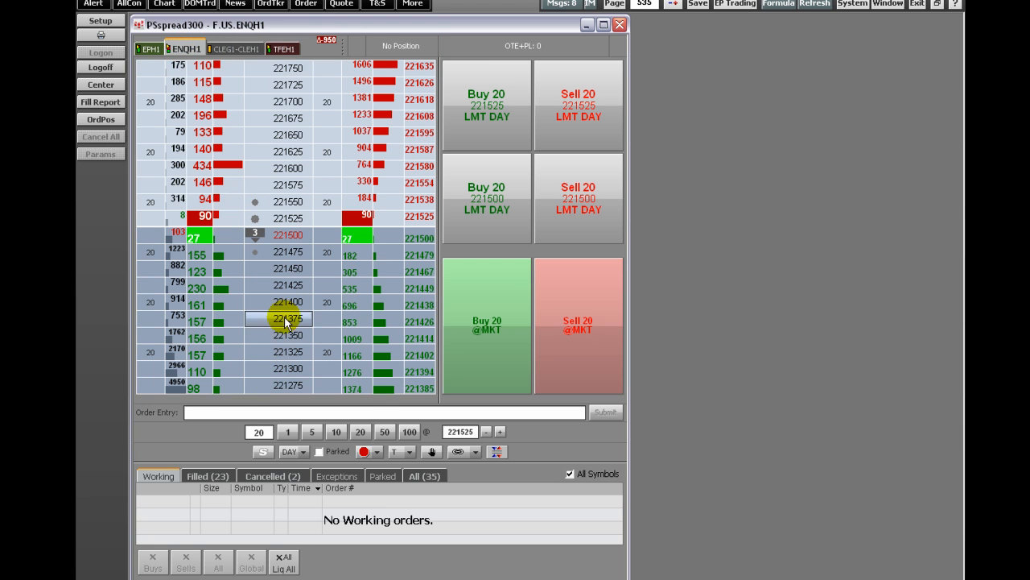
{"action": "left_click", "coordinate": [148, 49]}
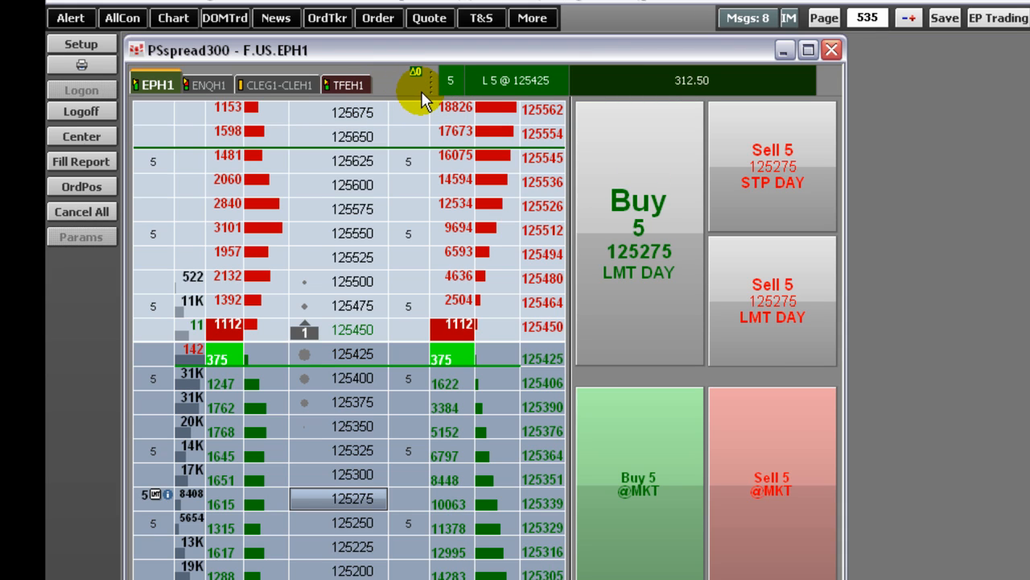
- Place the 5-lot sell limit at 125600 on the EPH1 ladder
{"action": "left_click", "coordinate": [639, 233]}
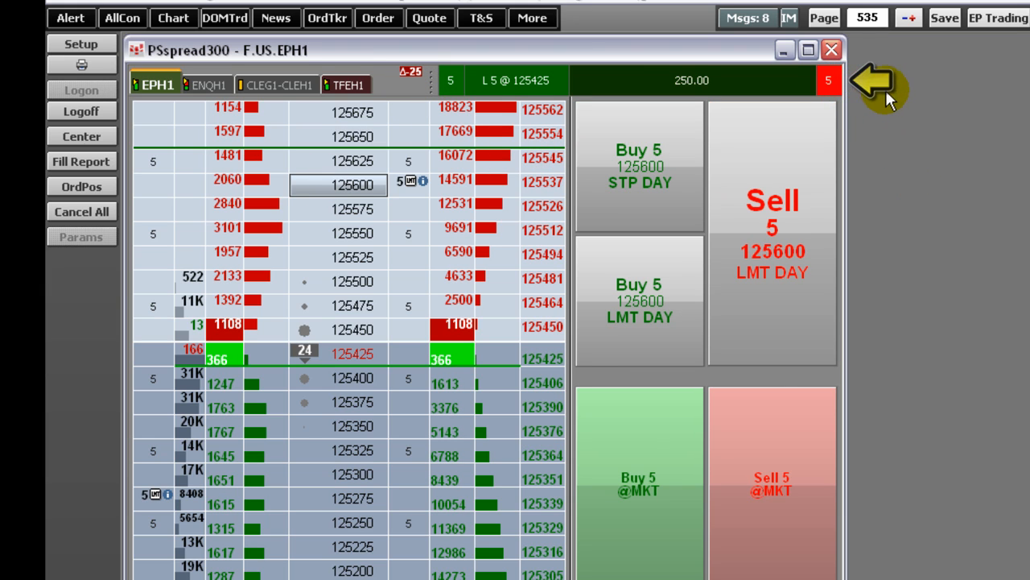
{"action": "left_click", "coordinate": [771, 234]}
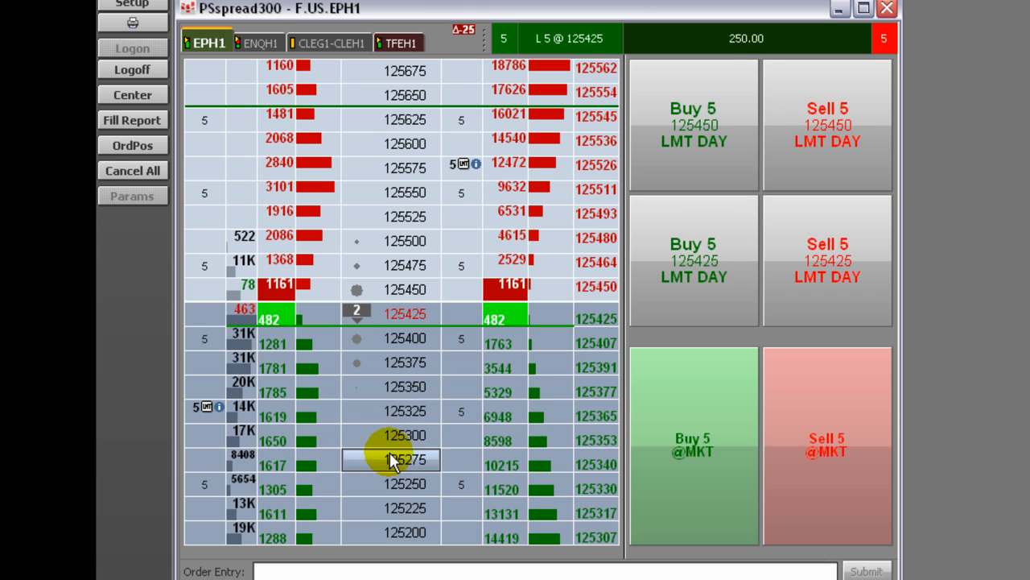
- Line up a 5-lot buy limit at 125275 on the EPH1 ladder
{"action": "left_click", "coordinate": [390, 459]}
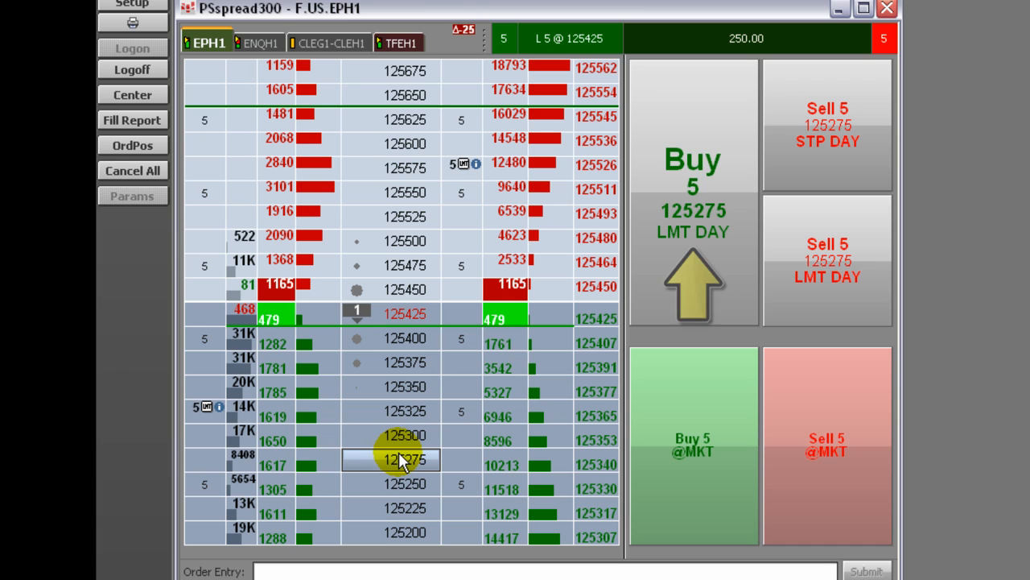